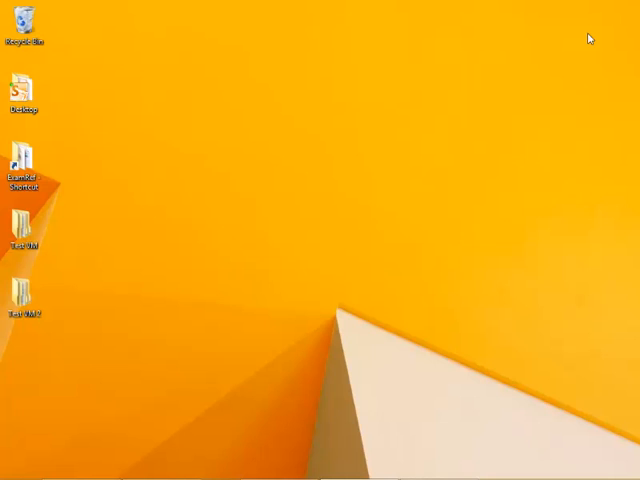
mouse_move(366, 376)
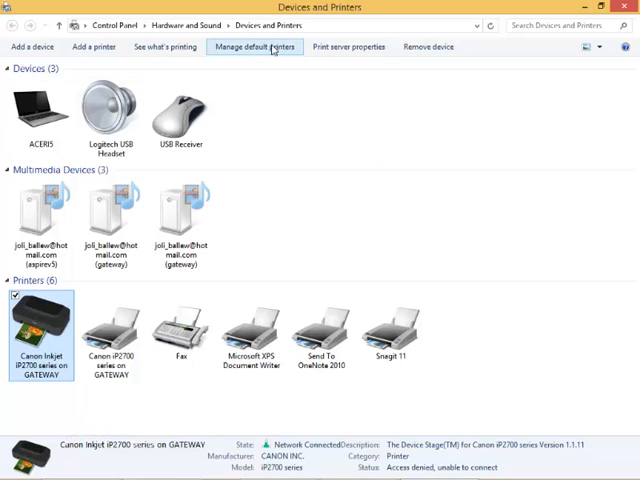
- Bring up Manage Default Printers from the Devices and Printers toolbar
left_click(254, 46)
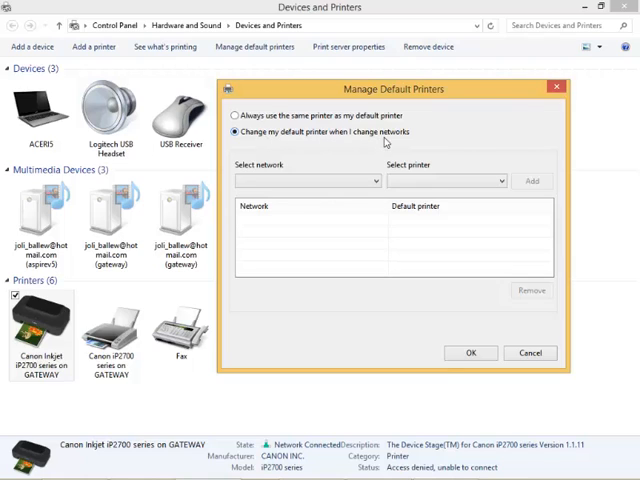
mouse_move(388, 142)
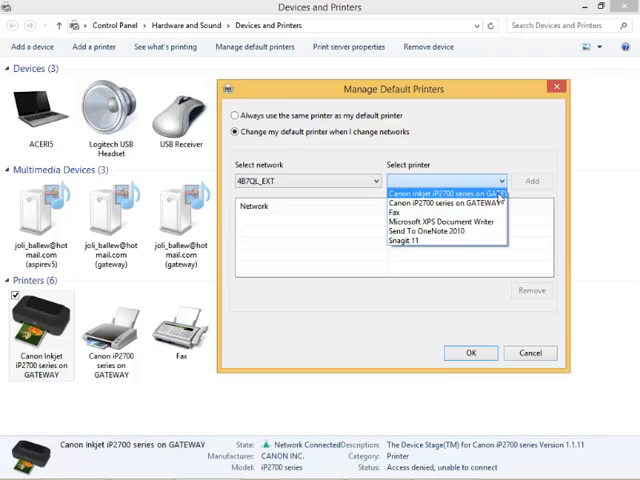
- Add a rule pairing the current network with Canon iP2700 series on GATEWAY
left_click(440, 194)
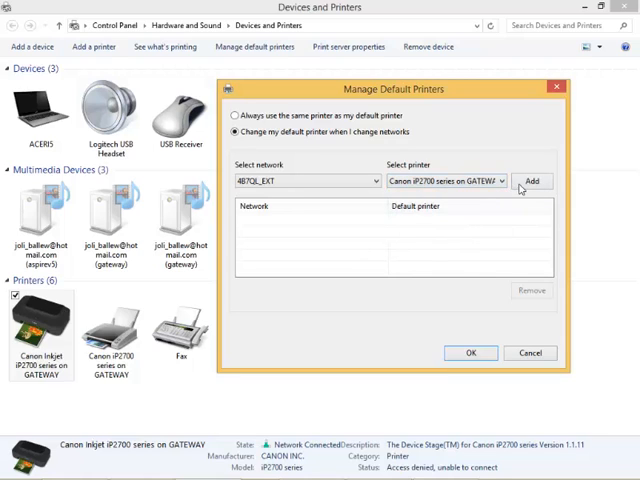
left_click(532, 180)
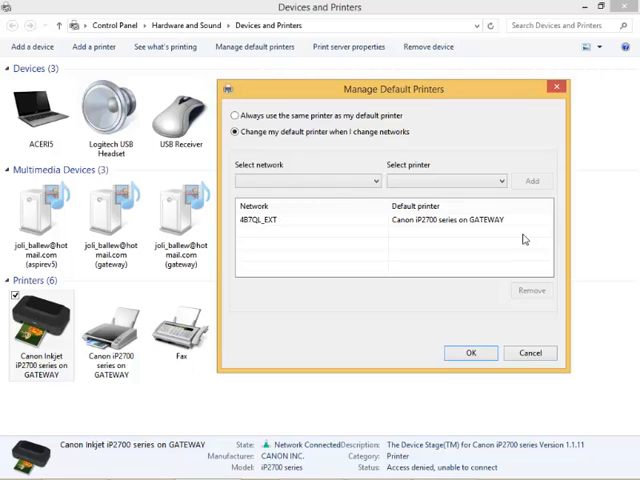
- Confirm the per-network default printer with OK and close Devices and Printers
left_click(472, 352)
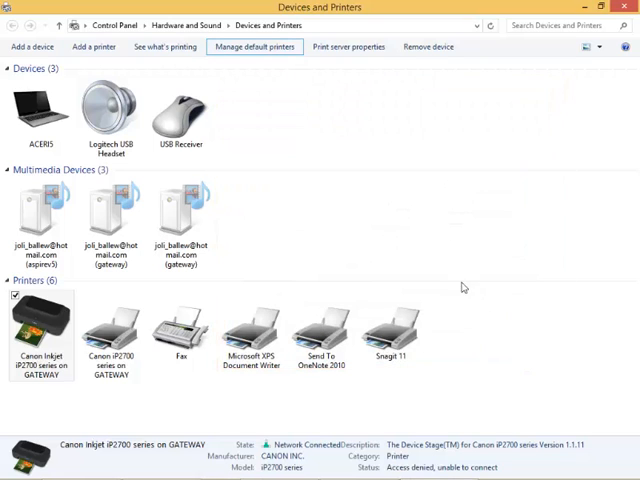
mouse_move(464, 182)
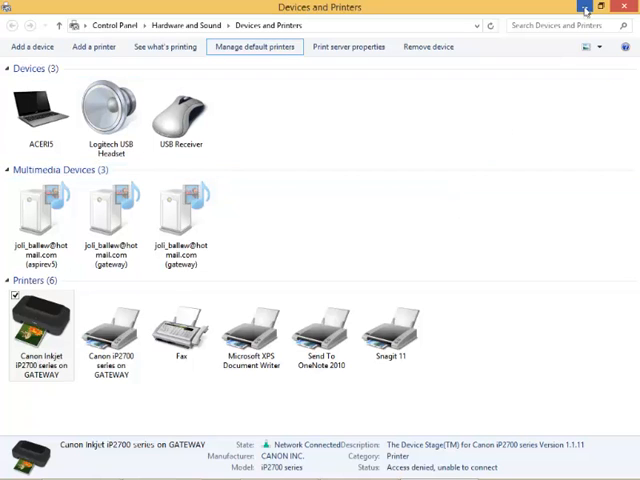
left_click(628, 8)
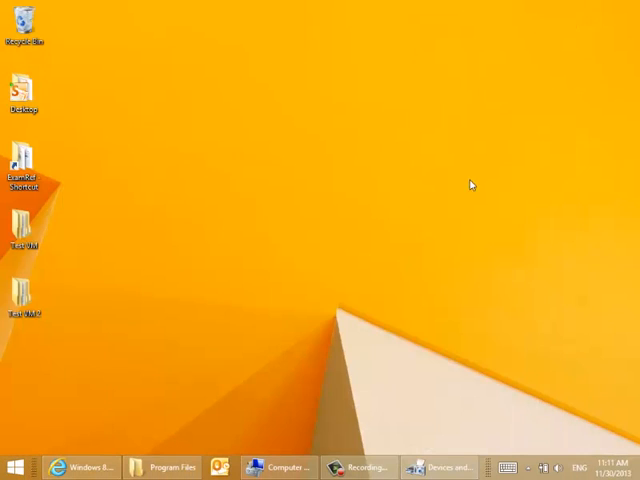